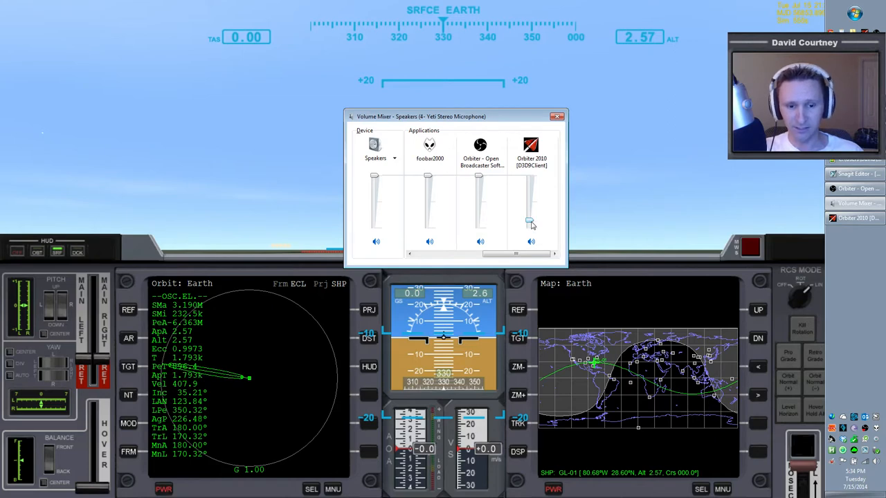
# Raise Orbiter 2010's slider in Volume Mixer to full volume
pyautogui.moveTo(531, 221); pyautogui.dragTo(532, 173)
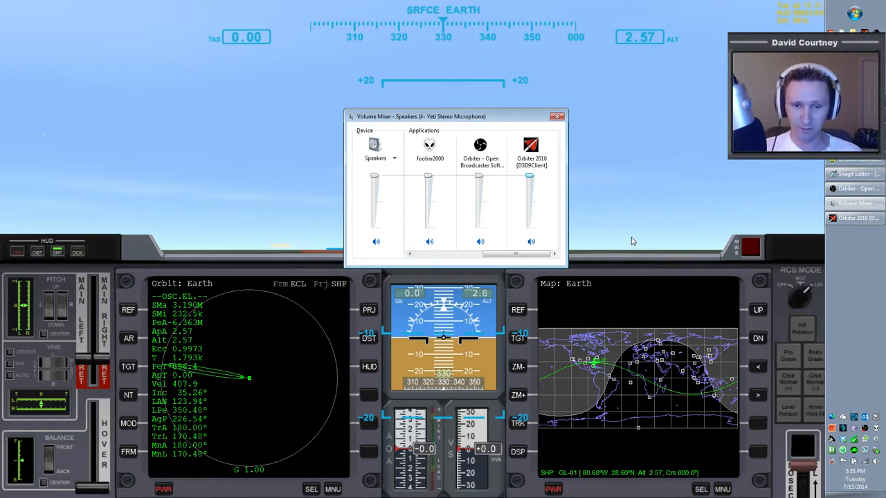
pyautogui.moveTo(703, 193)
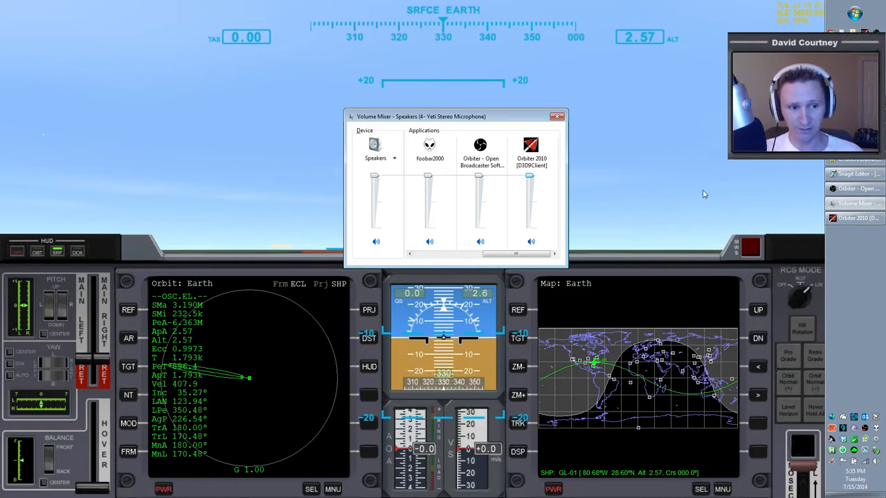
pyautogui.click(556, 116)
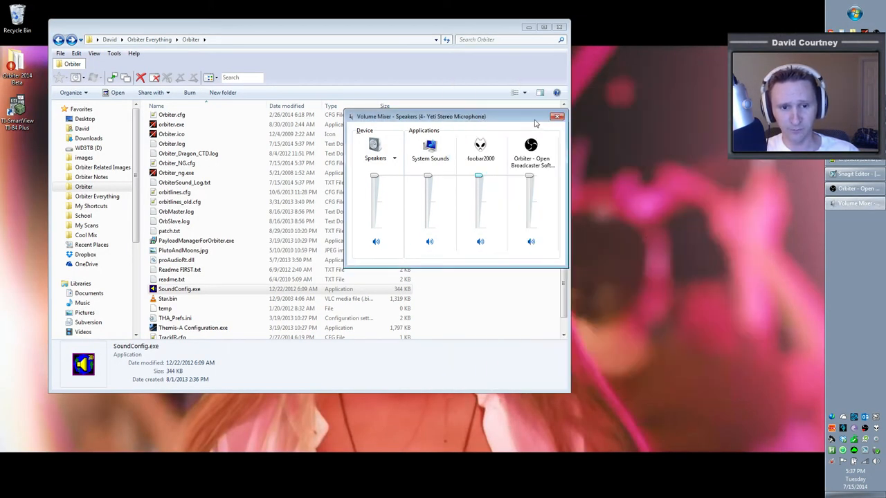
# Close Volume Mixer and launch SoundConfig.exe from the Orbiter folder
pyautogui.click(557, 116)
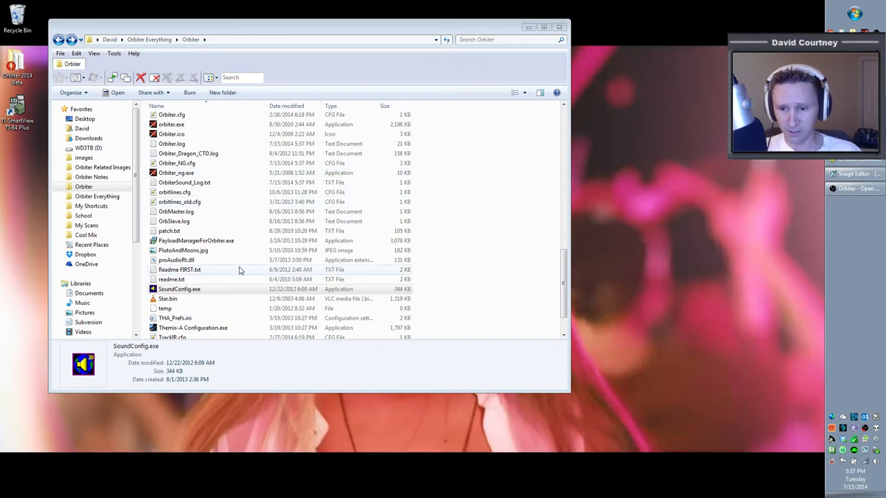
pyautogui.doubleClick(180, 290)
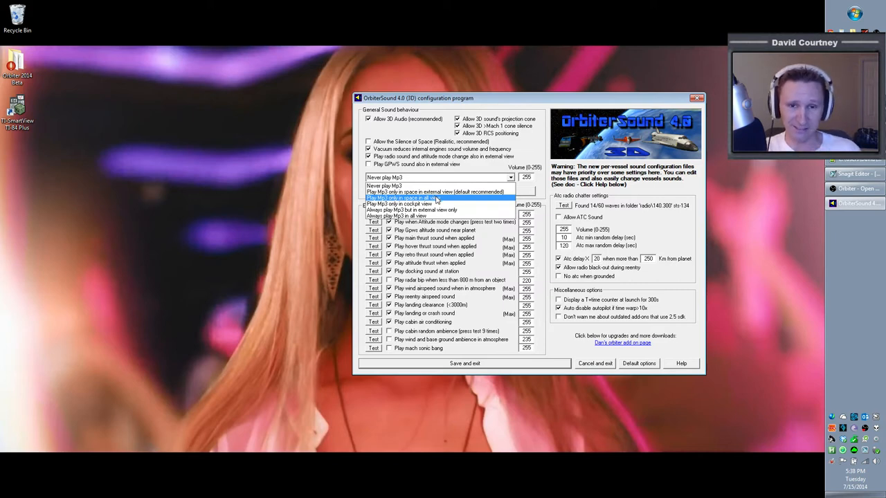
pyautogui.moveTo(437, 199)
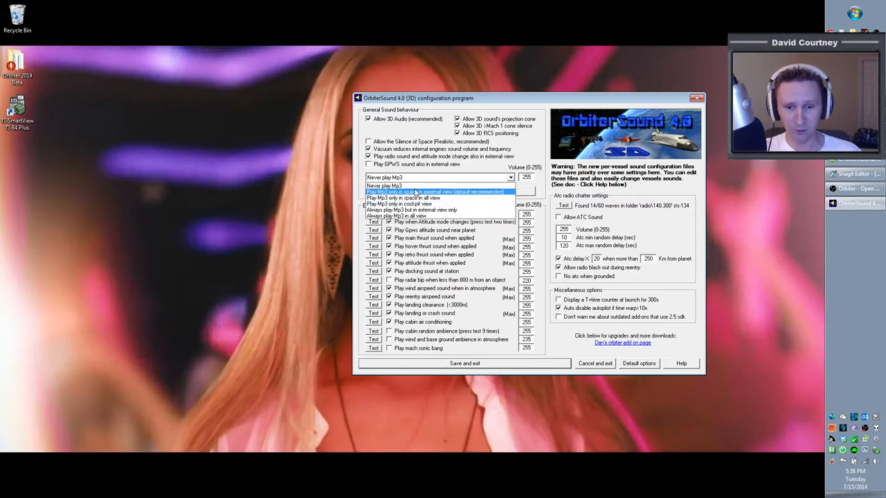
pyautogui.moveTo(454, 211)
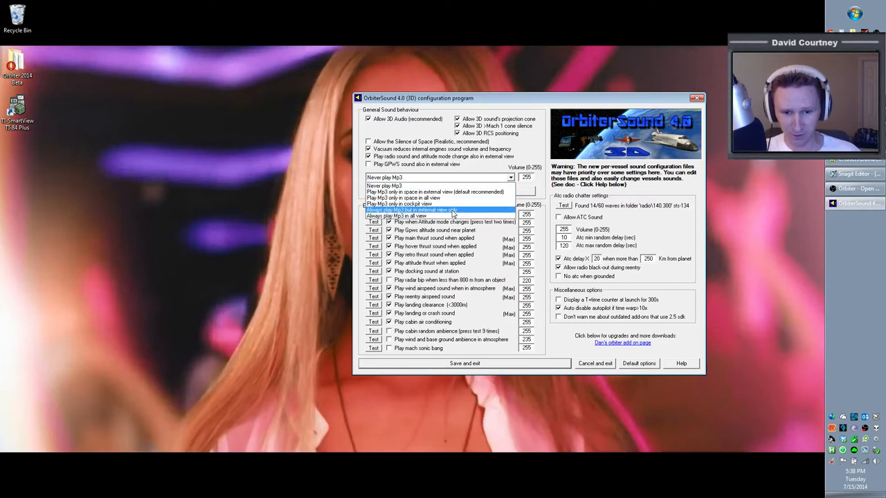
# Set Mp3 playback to 'Always play Mp3 but in external view only'
pyautogui.click(413, 210)
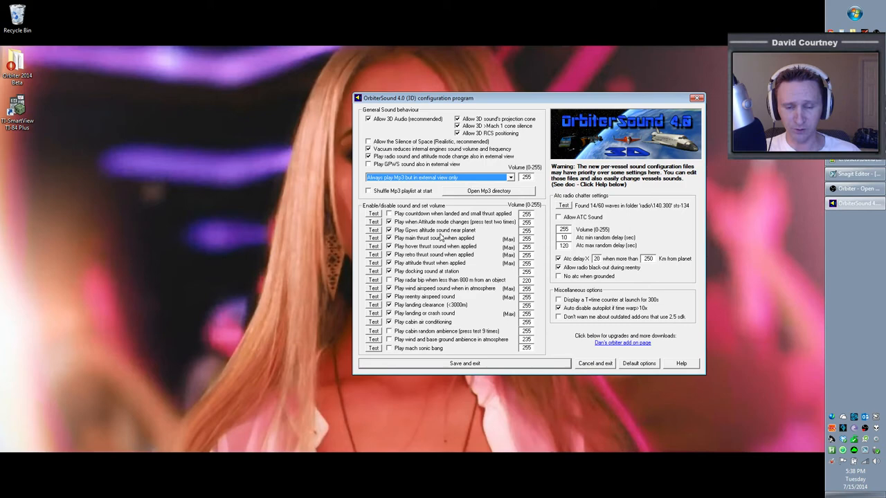
pyautogui.moveTo(423, 366)
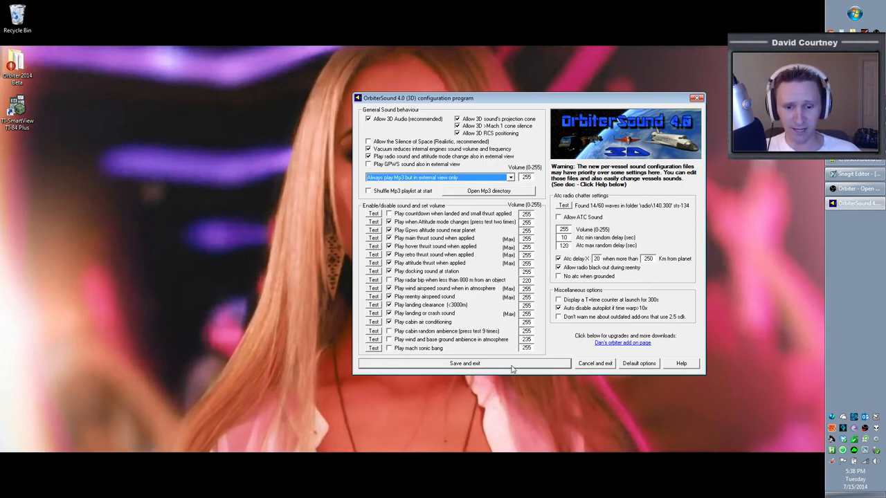
# Start Orbiter, expand a scenario folder in the Launchpad and select a DG scenario
pyautogui.click(465, 363)
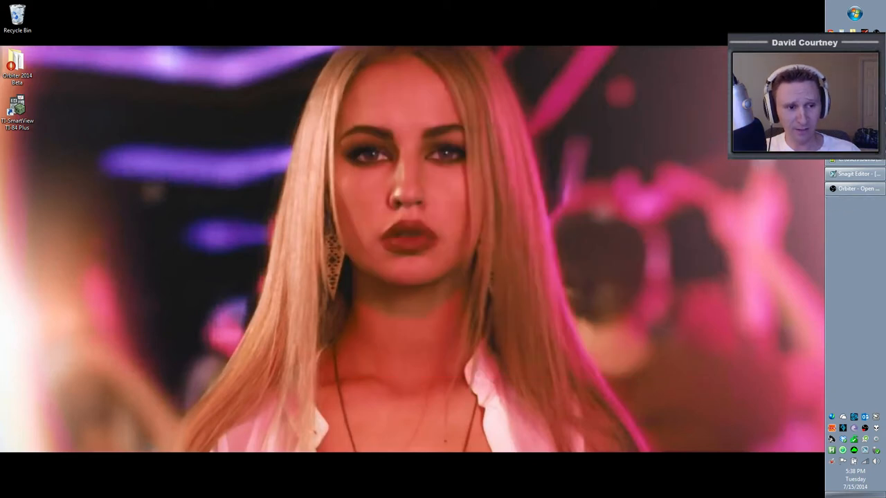
pyautogui.click(858, 188)
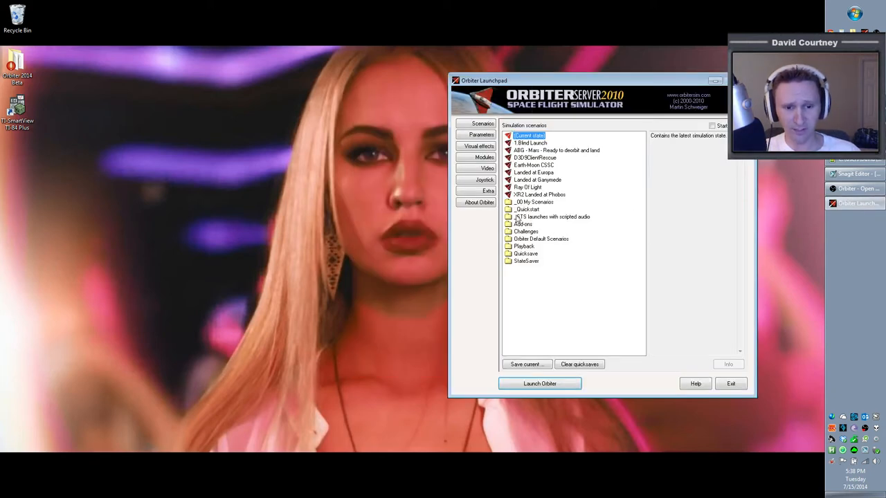
pyautogui.doubleClick(528, 209)
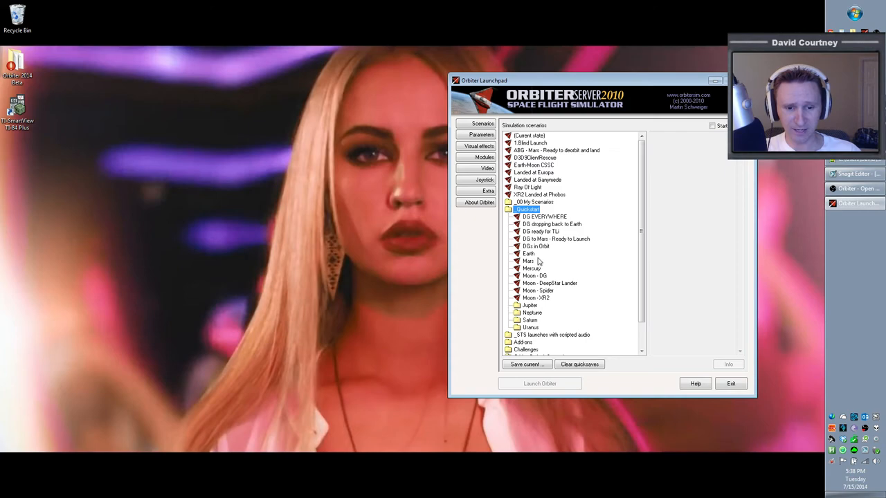
pyautogui.click(540, 384)
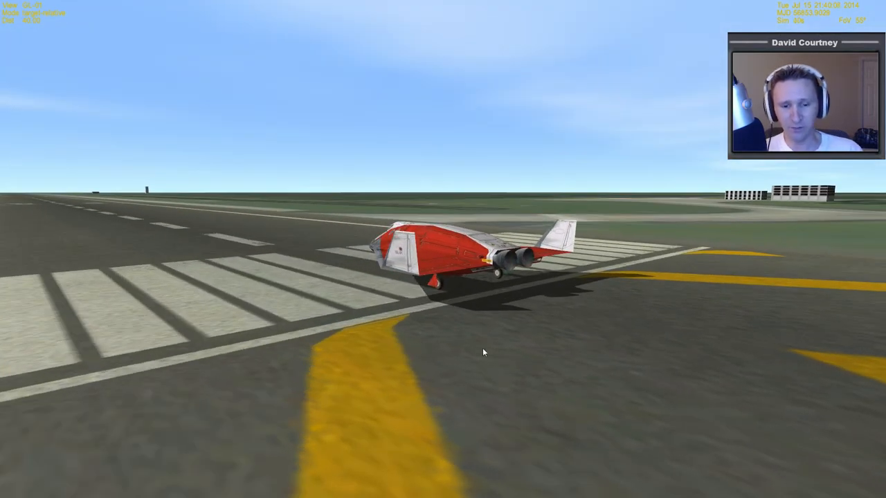
pyautogui.moveTo(490, 289)
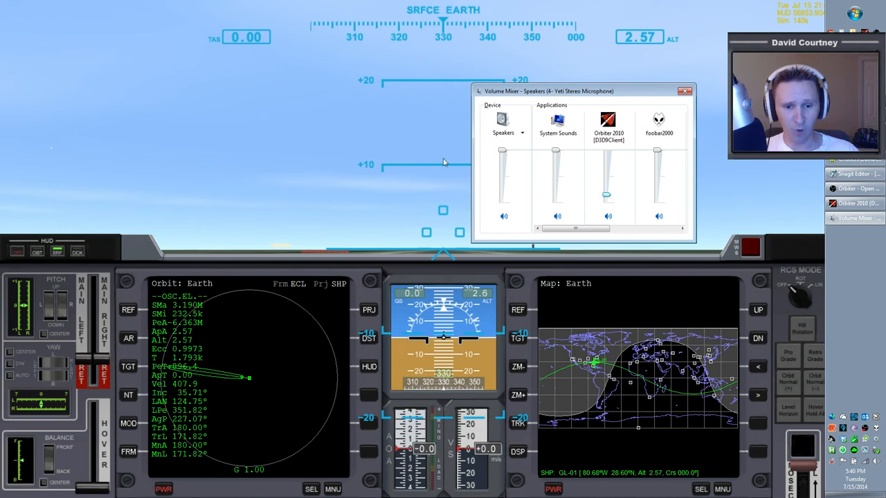
pyautogui.moveTo(709, 164)
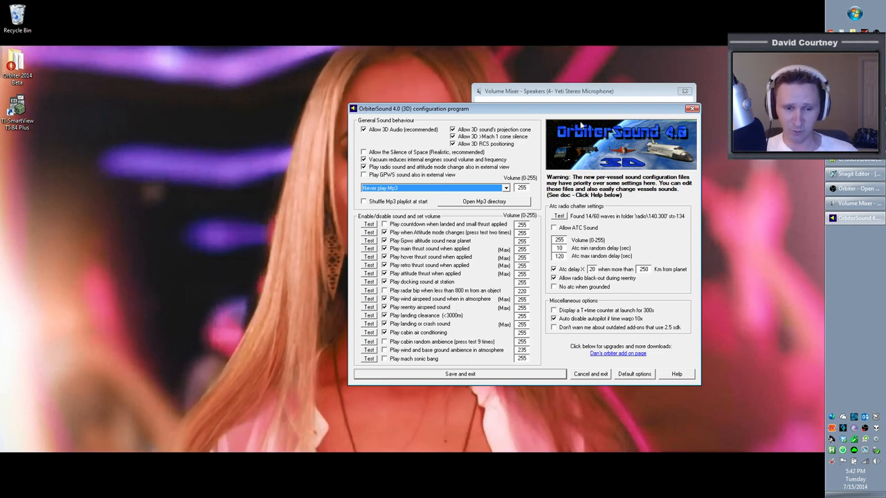
pyautogui.moveTo(565, 166)
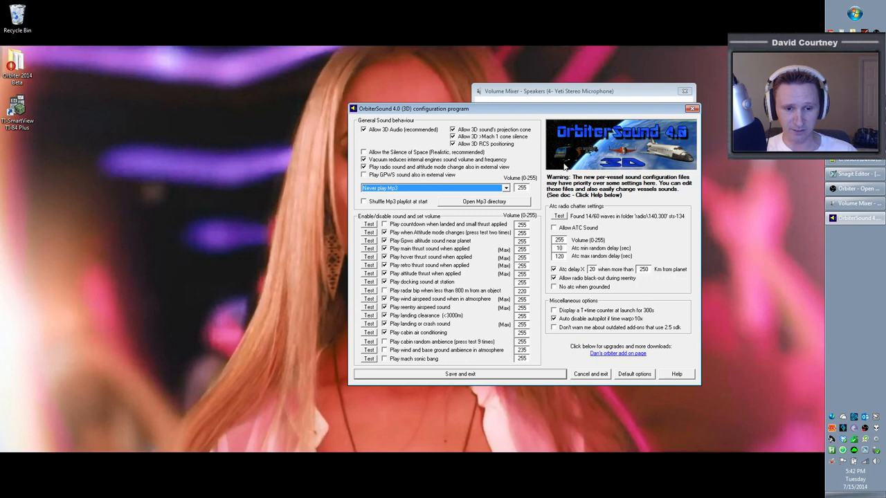
pyautogui.moveTo(463, 376)
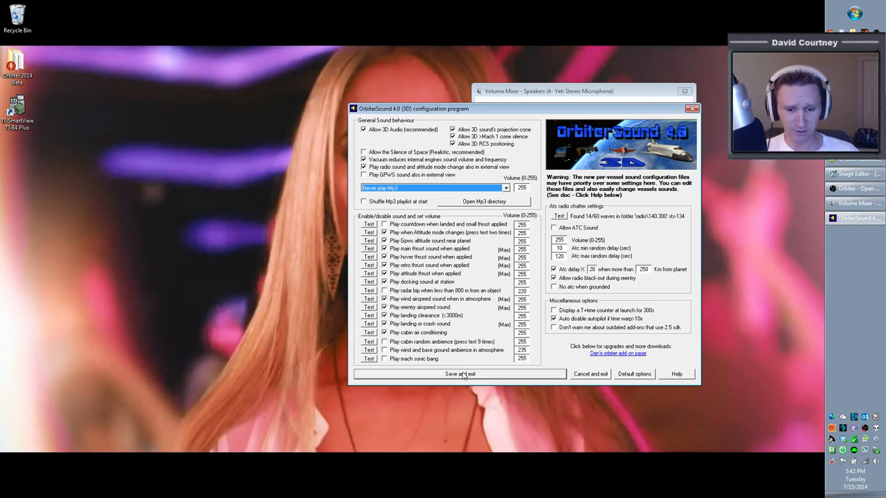
# Save and exit the OrbiterSound configuration, then close Volume Mixer to the desktop
pyautogui.click(460, 374)
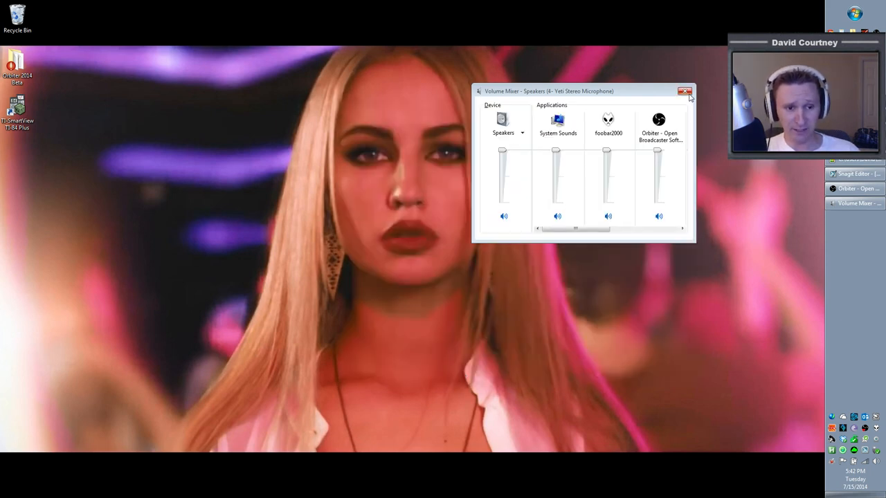
pyautogui.click(685, 91)
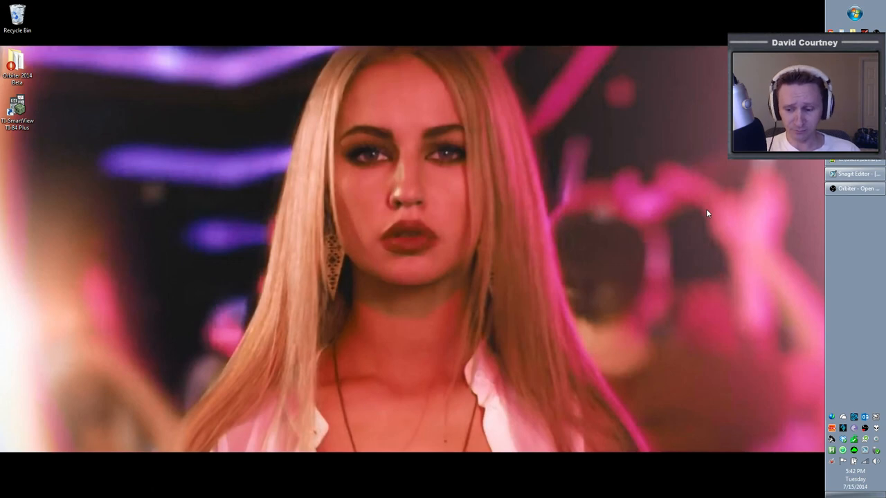